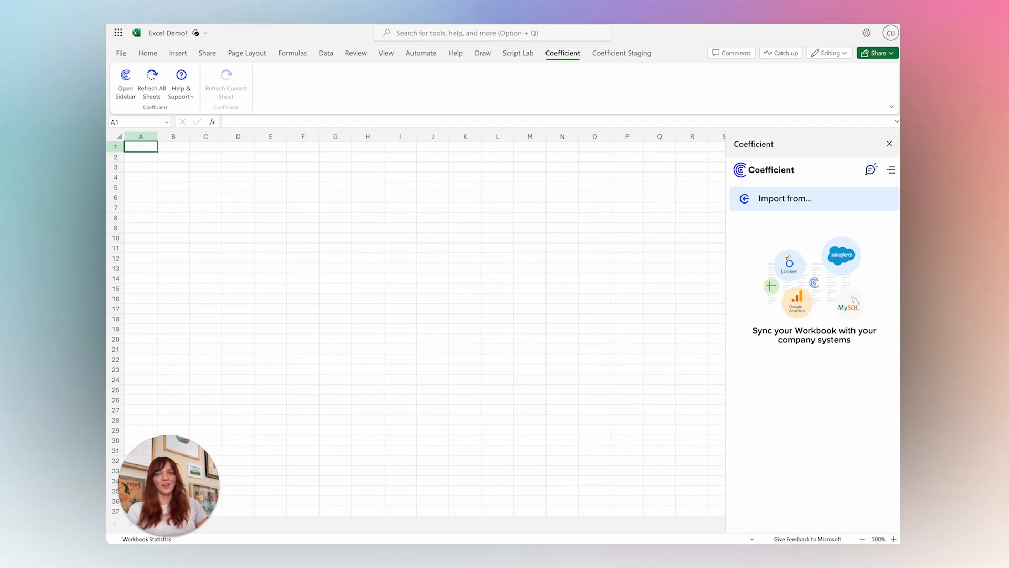
mouse_move(503, 110)
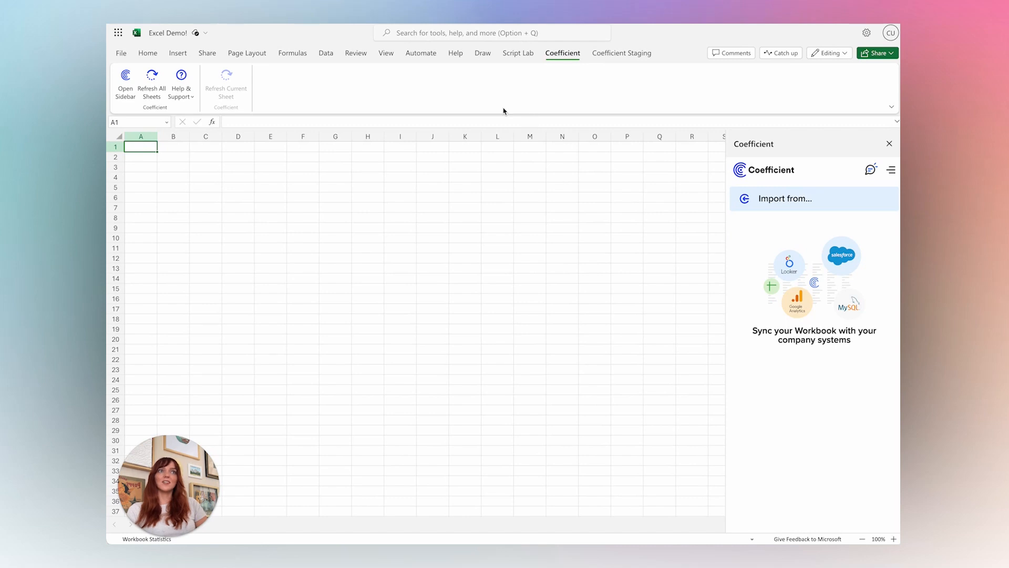
- Start a Coefficient import and choose Salesforce from the connected sources
left_click(126, 85)
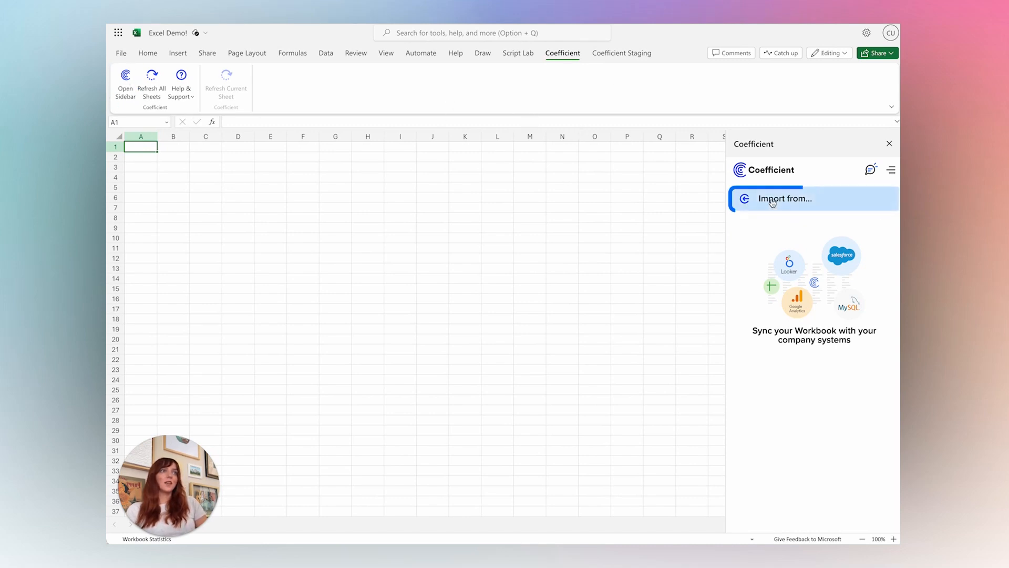
left_click(785, 198)
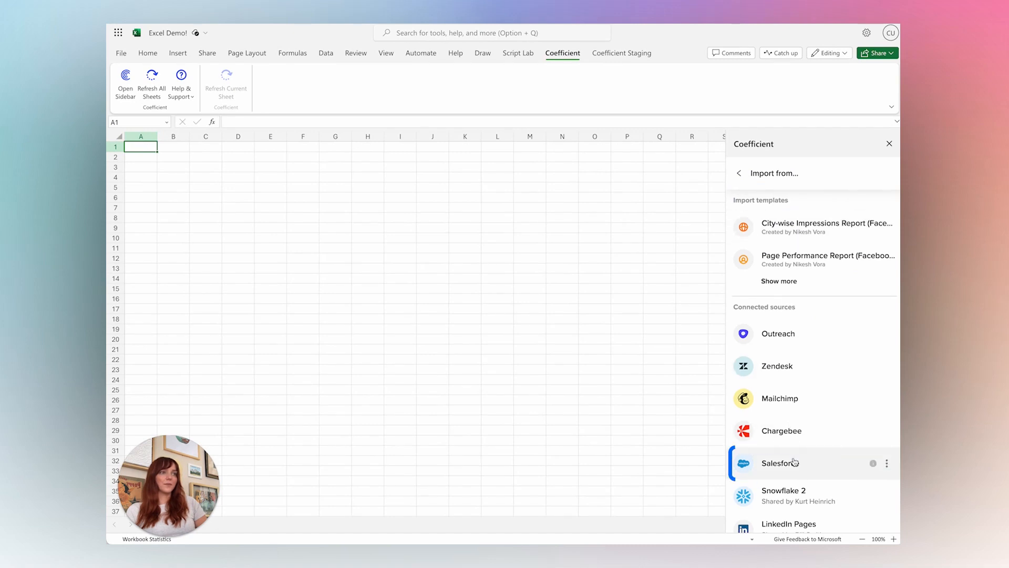
left_click(780, 462)
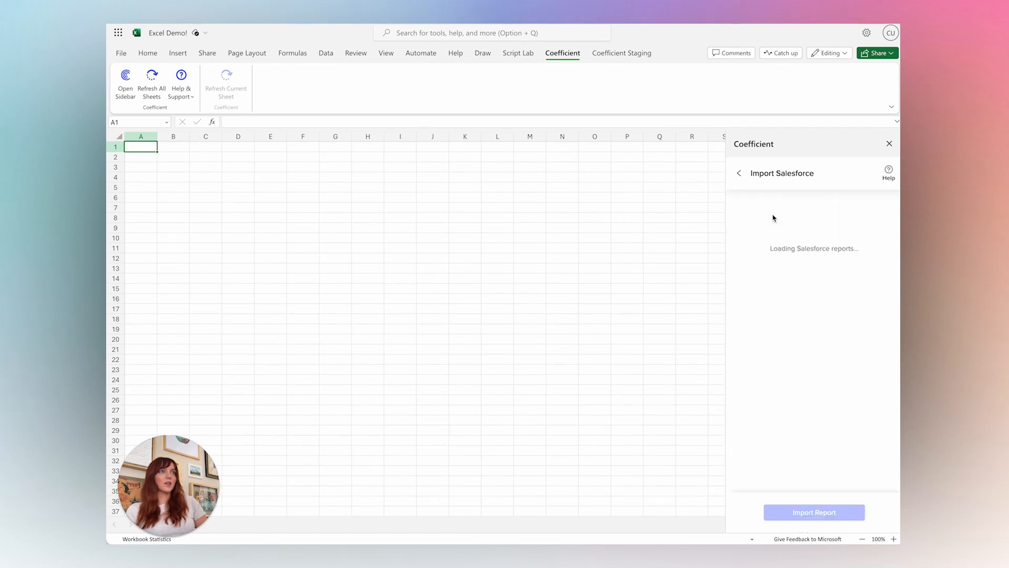